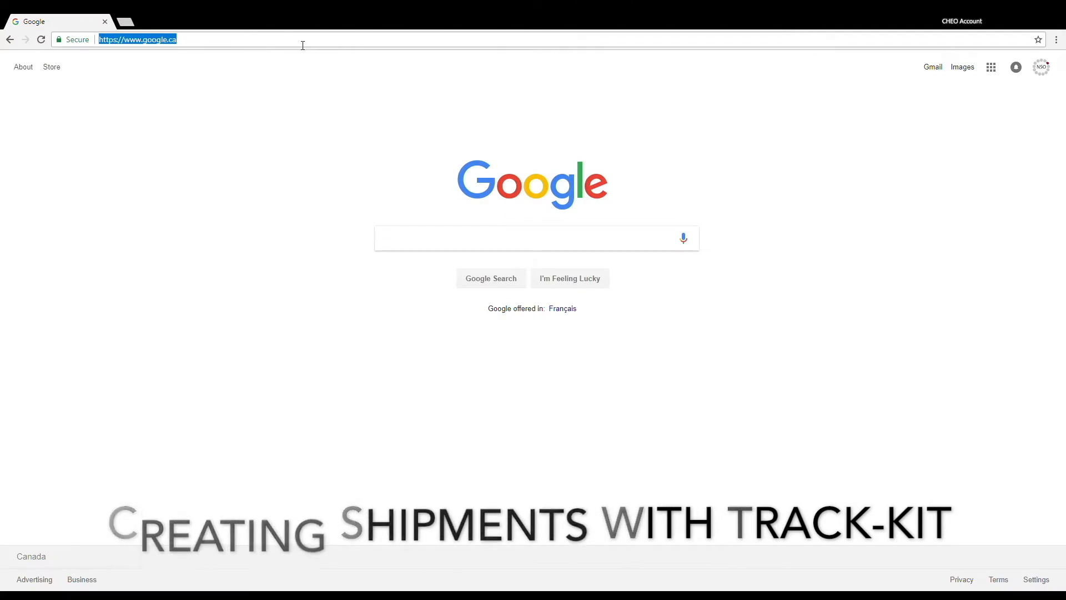
Go to track.newbornscreening.on.ca to reach the Track-Kit sign-in page
type("track.newbornscreening.on.ca")
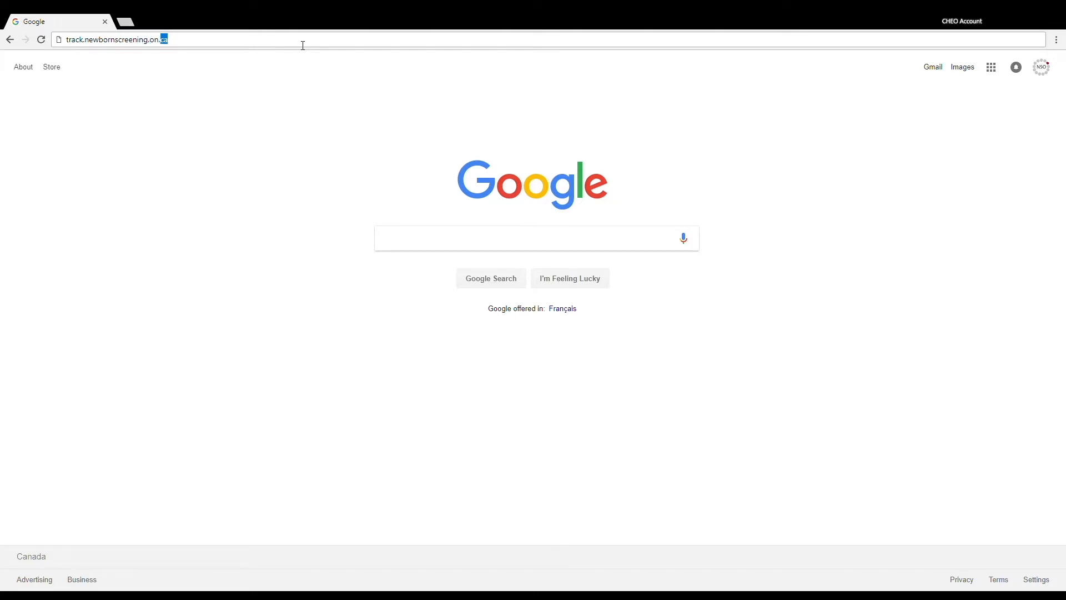
key("Return")
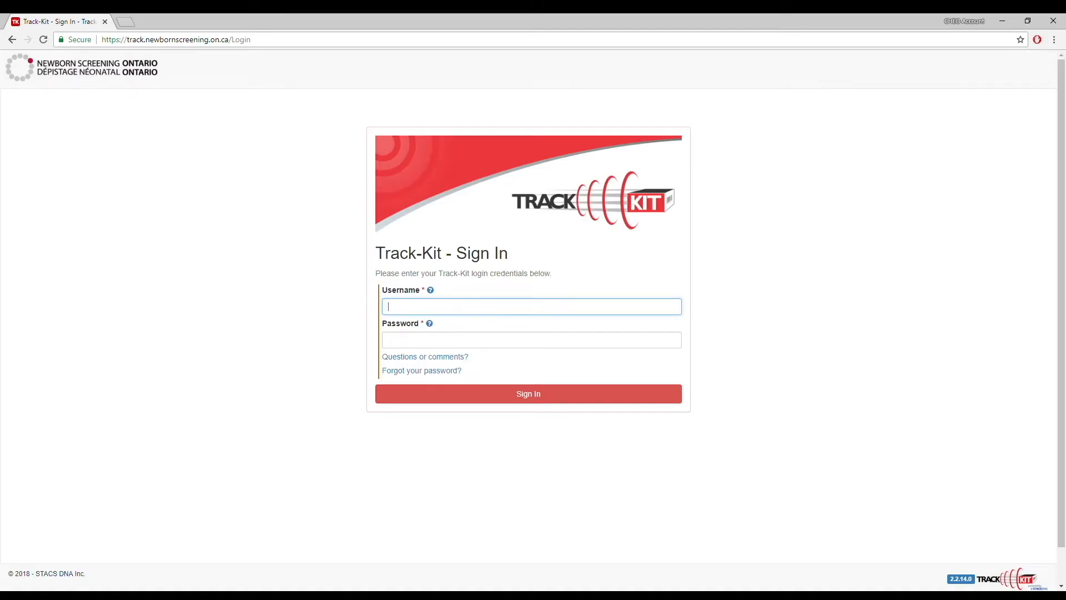
mouse_move(593, 311)
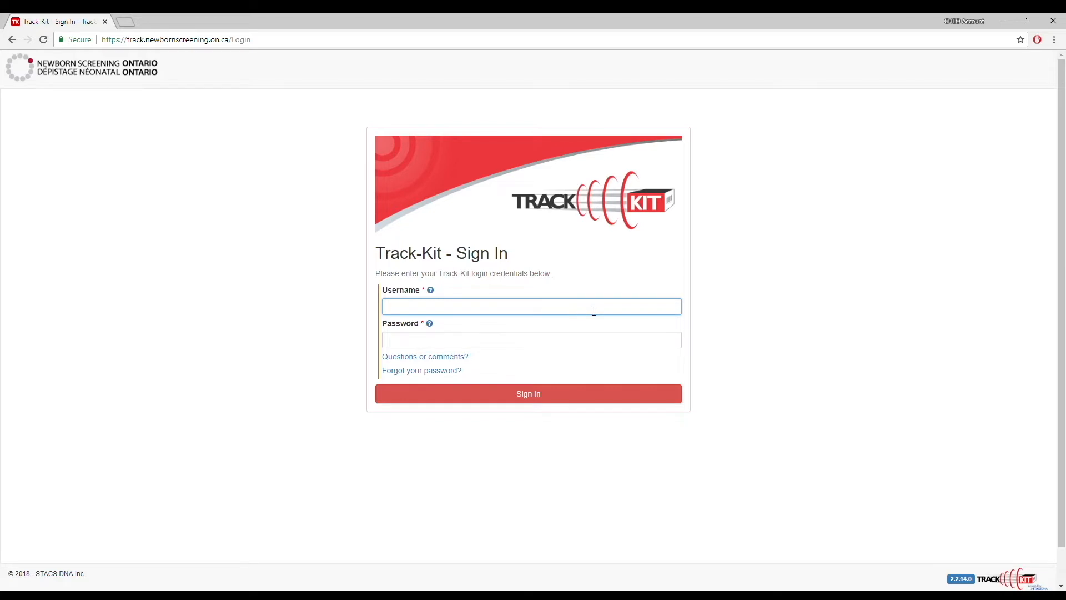
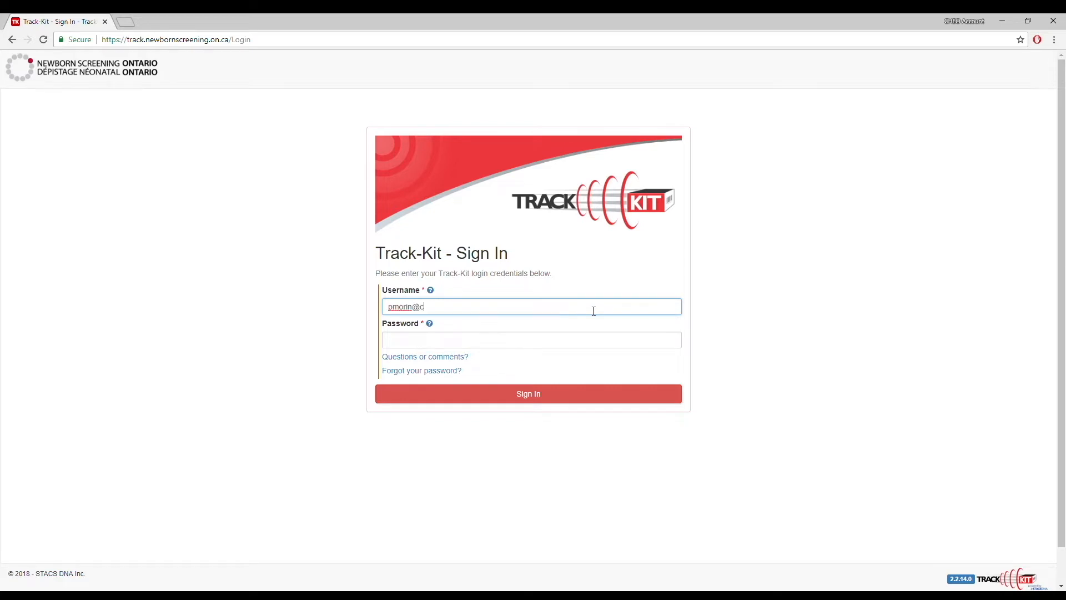
left_click(531, 339)
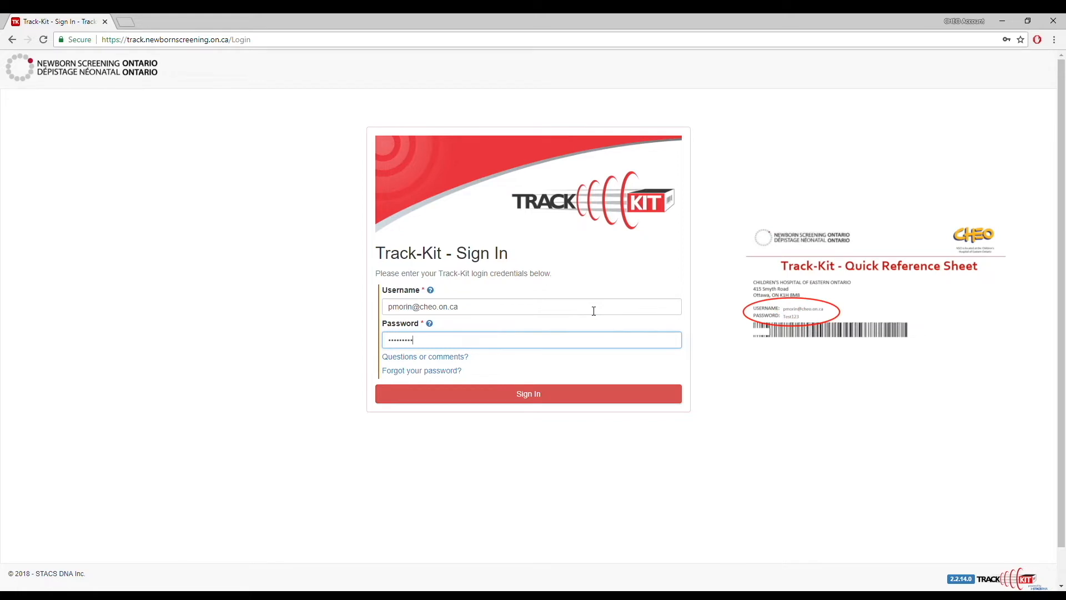
left_click(528, 393)
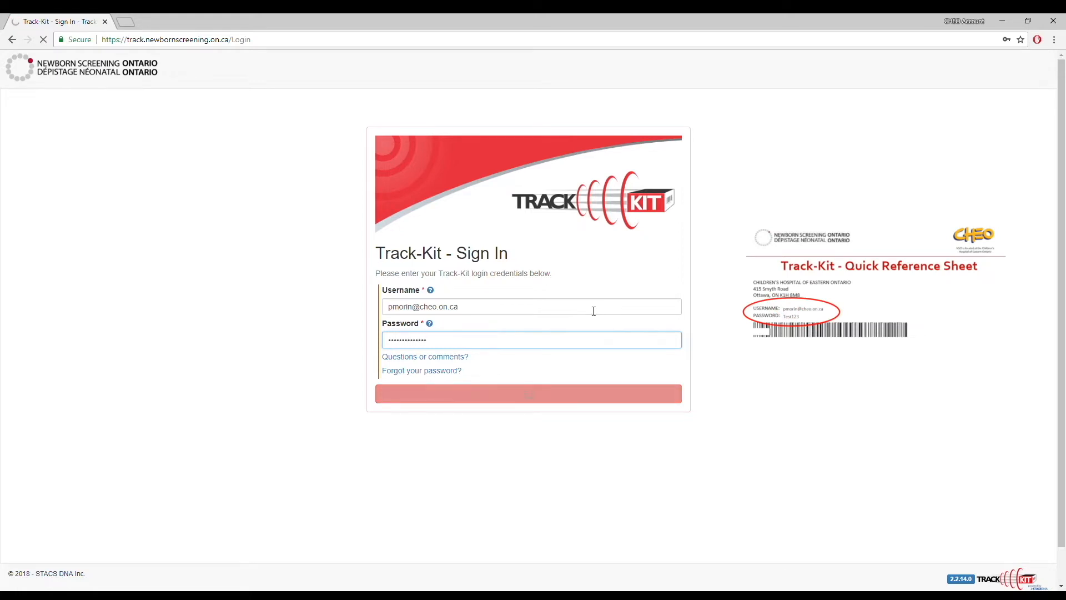
left_click(528, 393)
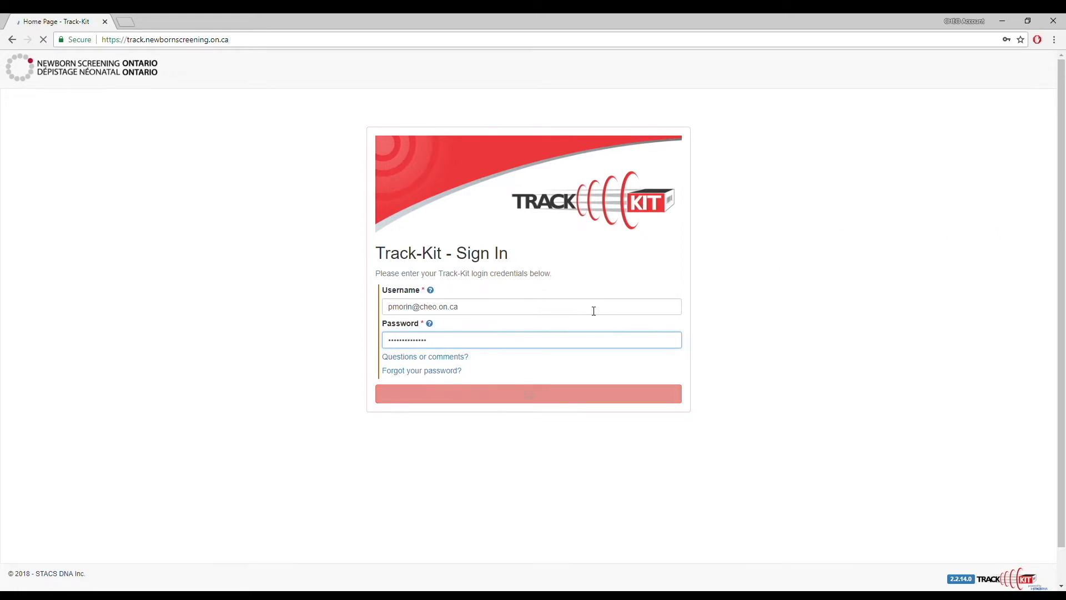
left_click(528, 393)
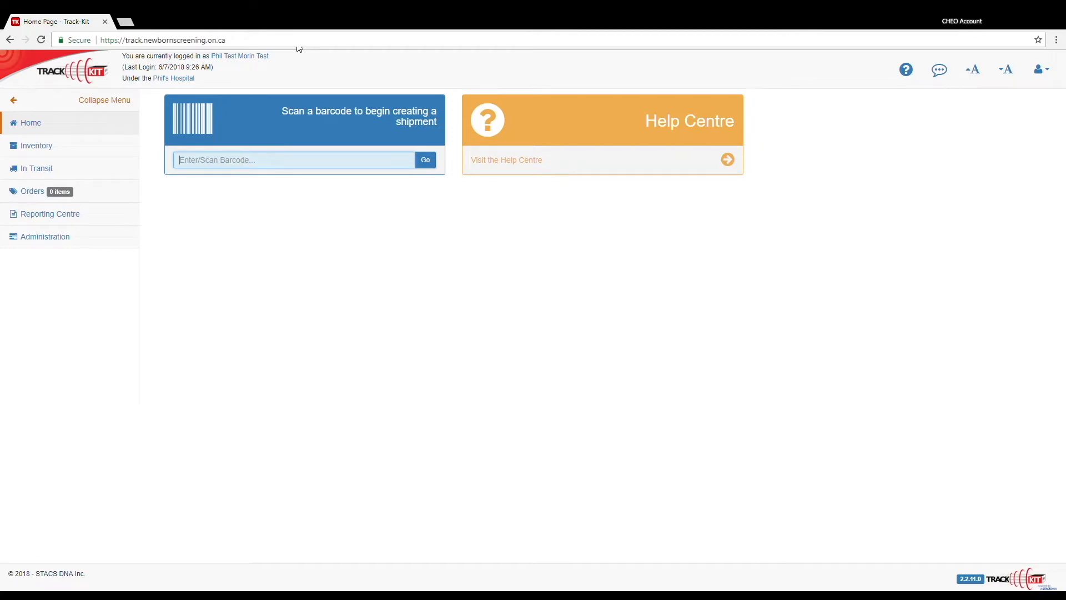
Start a new shipment from kit barcode B951452 via the Enter/Scan Barcode box
type("B951452")
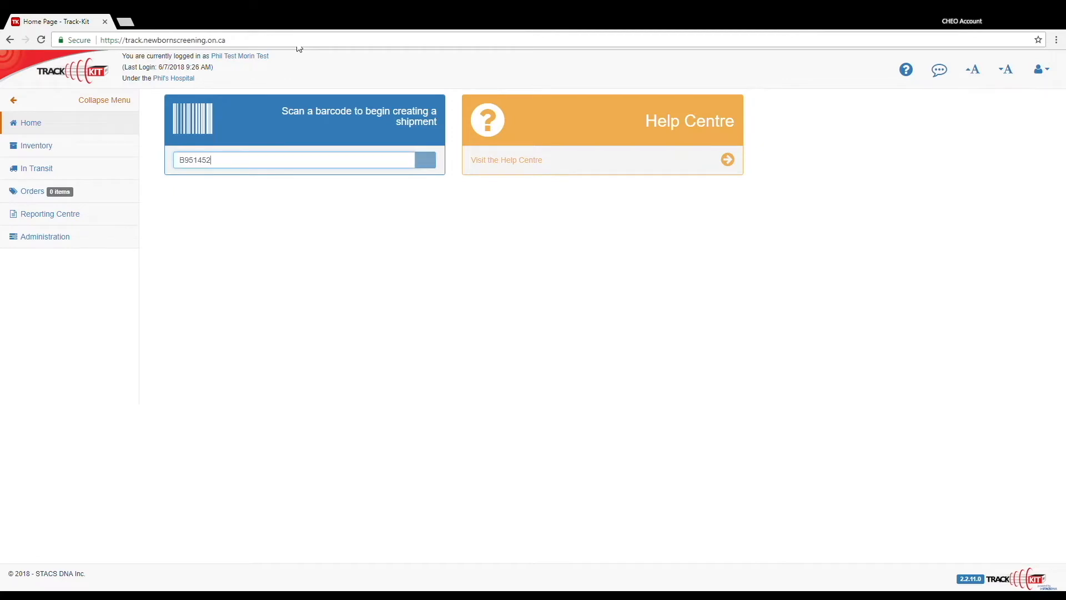
left_click(425, 159)
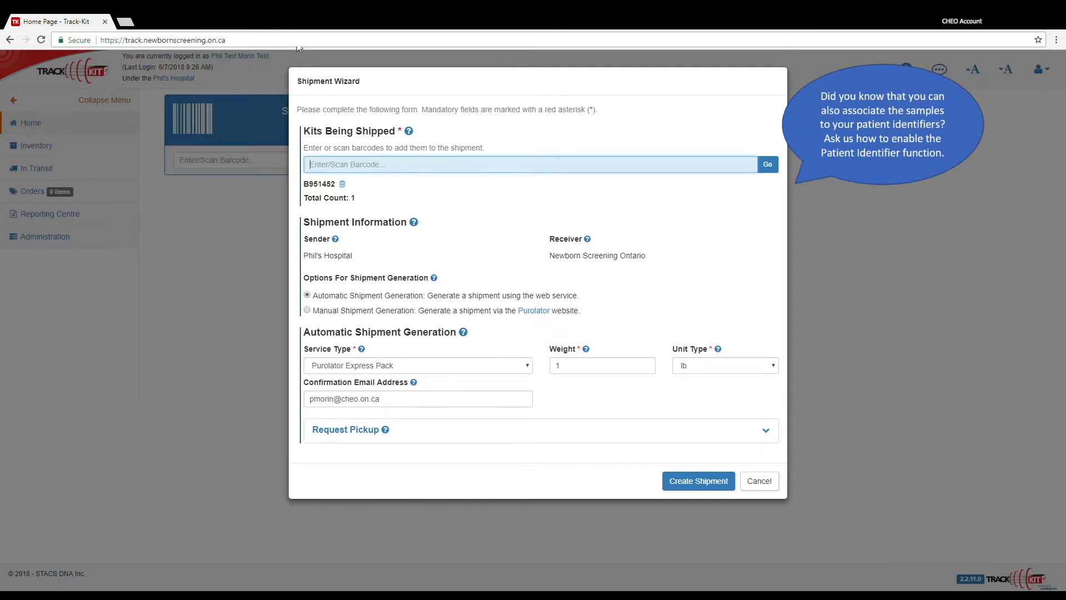
Scan kits B951453 through B951456 into Kits Being Shipped for a total of 5
type("B951453")
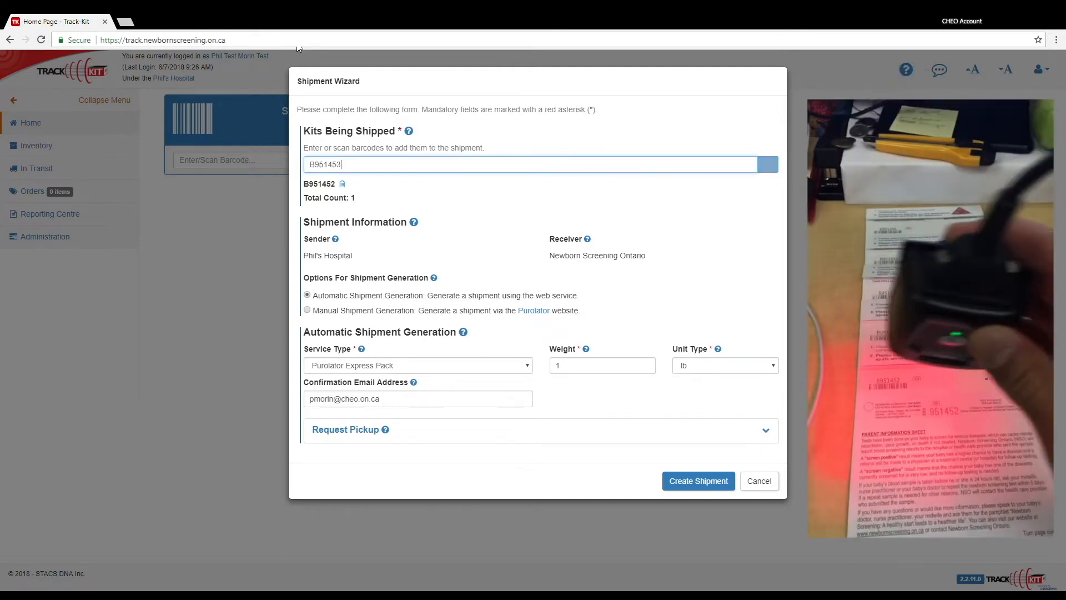
type("B951453")
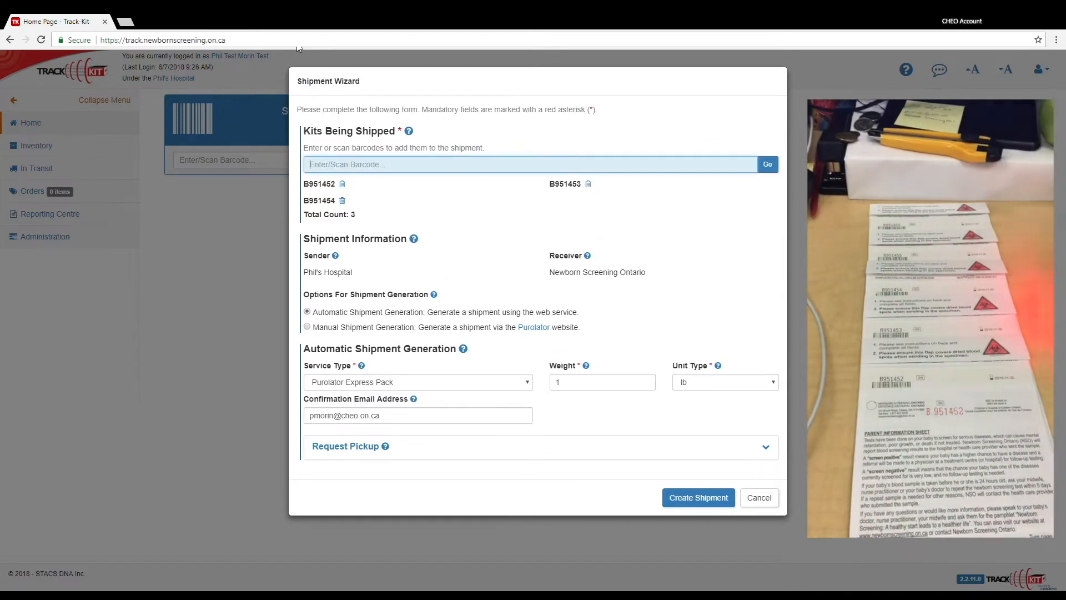
type("B951455")
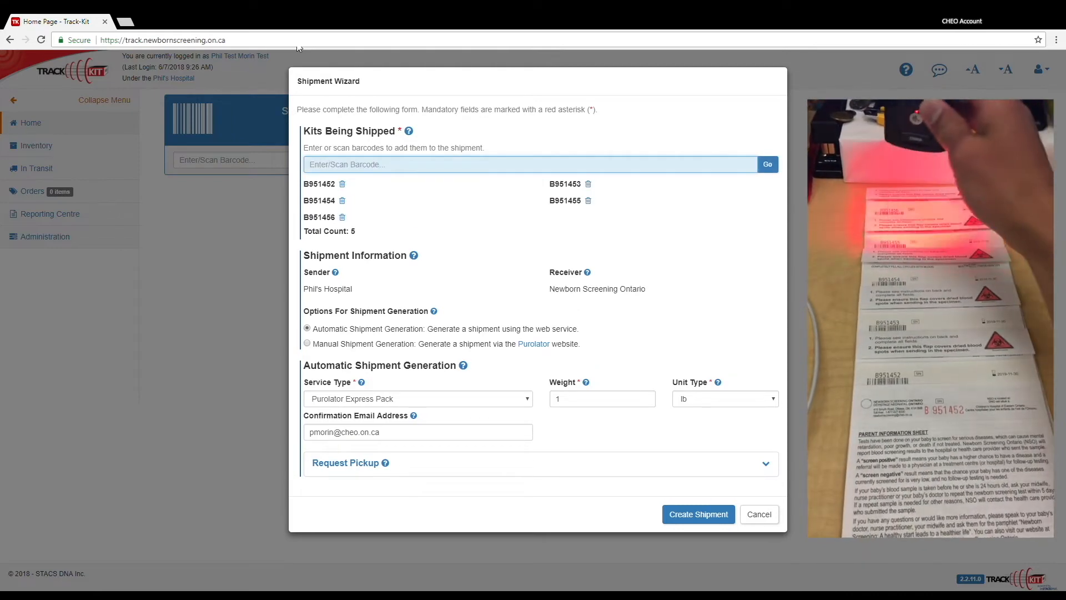
mouse_move(330, 314)
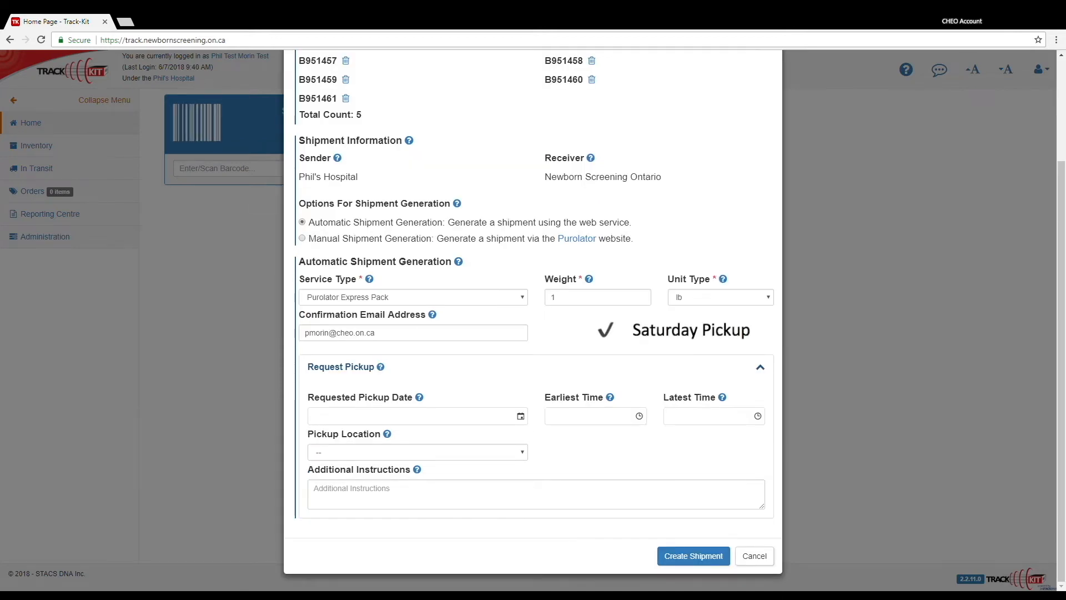
mouse_move(796, 537)
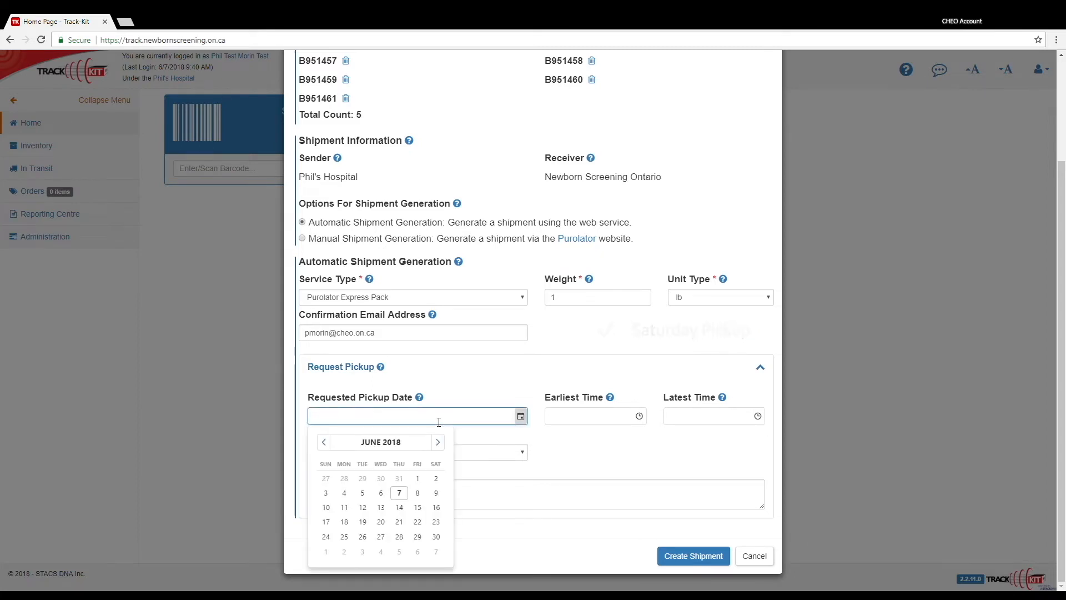
Expand Request Pickup and choose a requested pickup date from the calendar
left_click(638, 415)
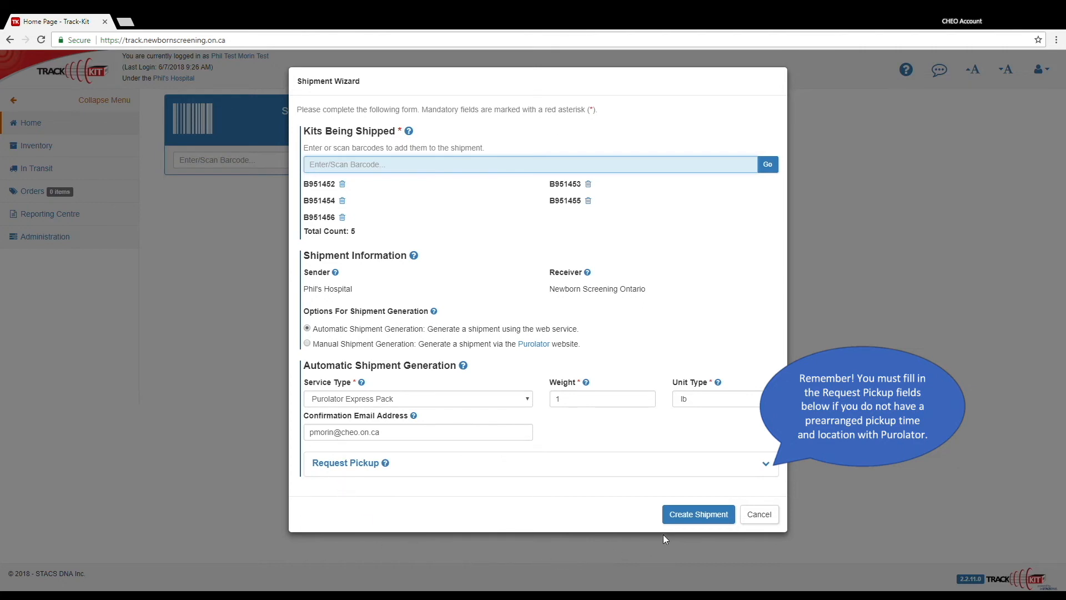
mouse_move(696, 515)
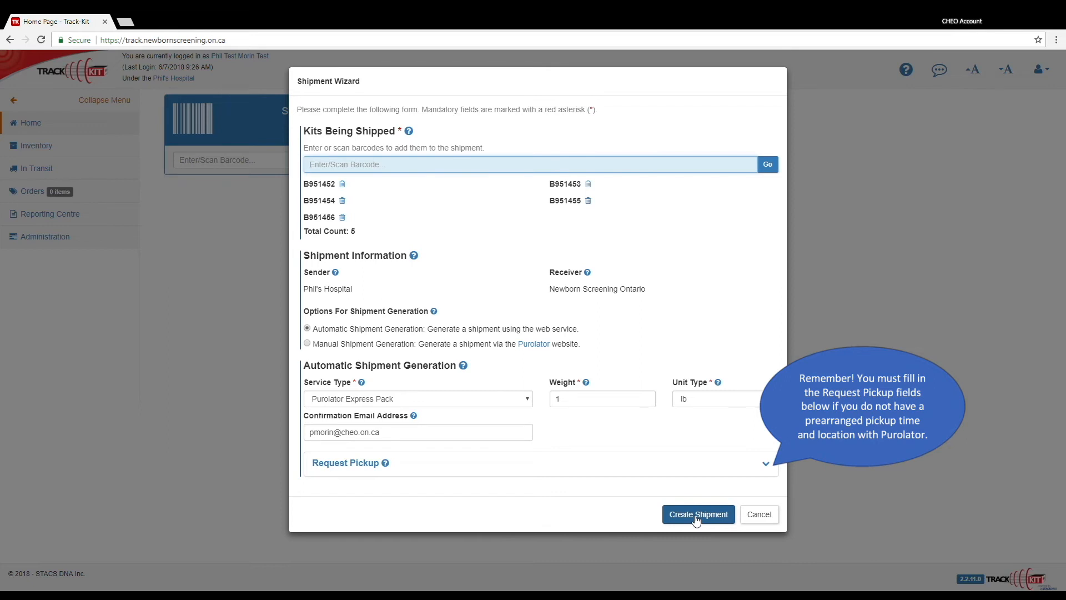
Create the shipment of five kits, producing the Purolator Express Pack label
left_click(697, 513)
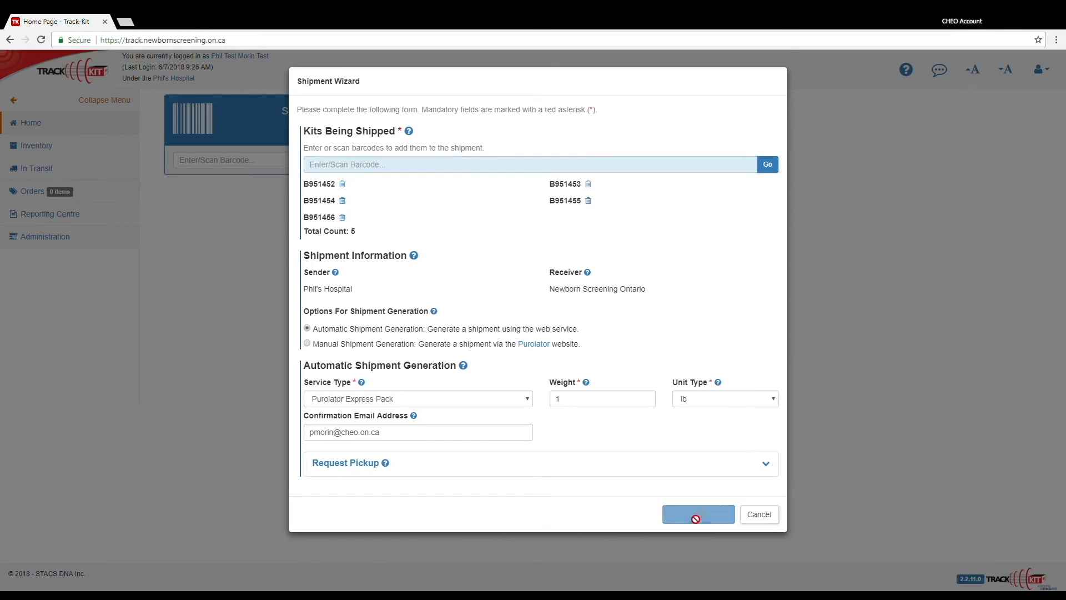
left_click(697, 514)
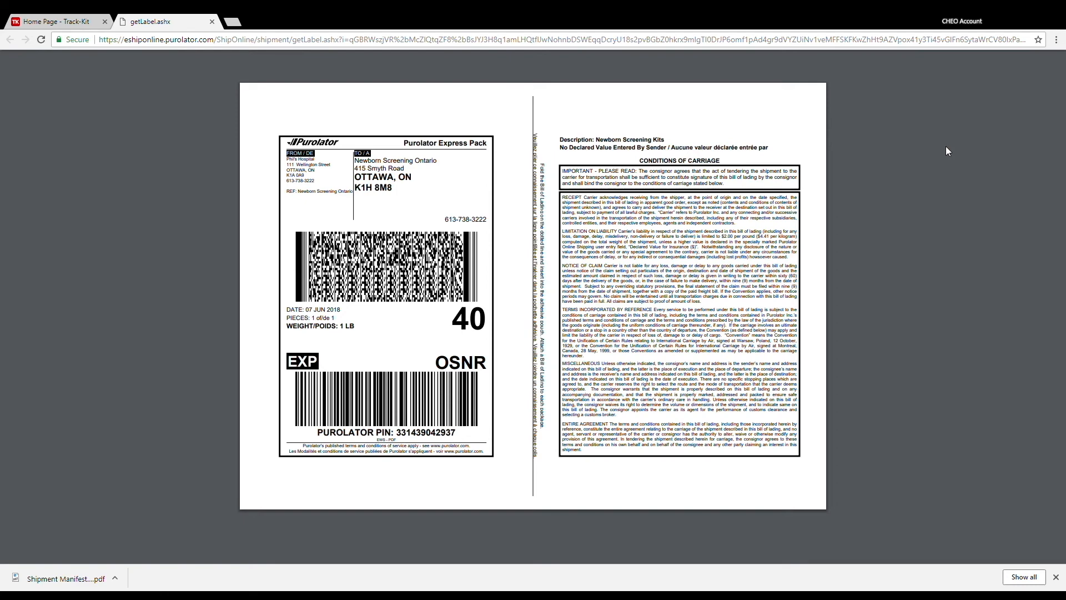
Send the Purolator shipping label in the getLabel tab to print with Ctrl+P
key("ctrl+p")
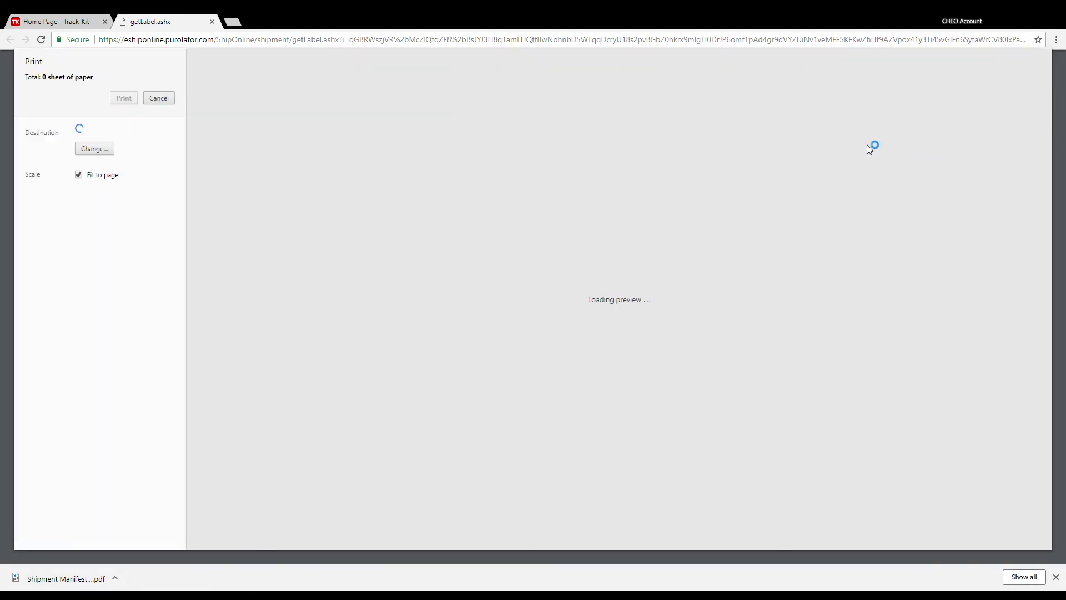